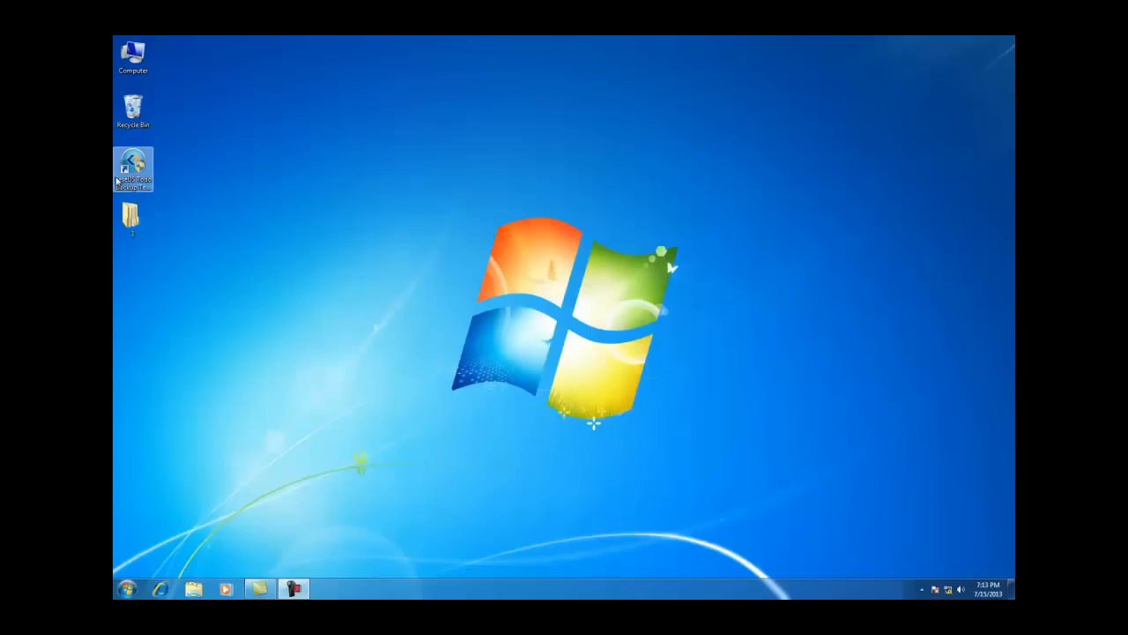
Launch EaseUS Todo Backup from the desktop shortcut.
double_click(134, 169)
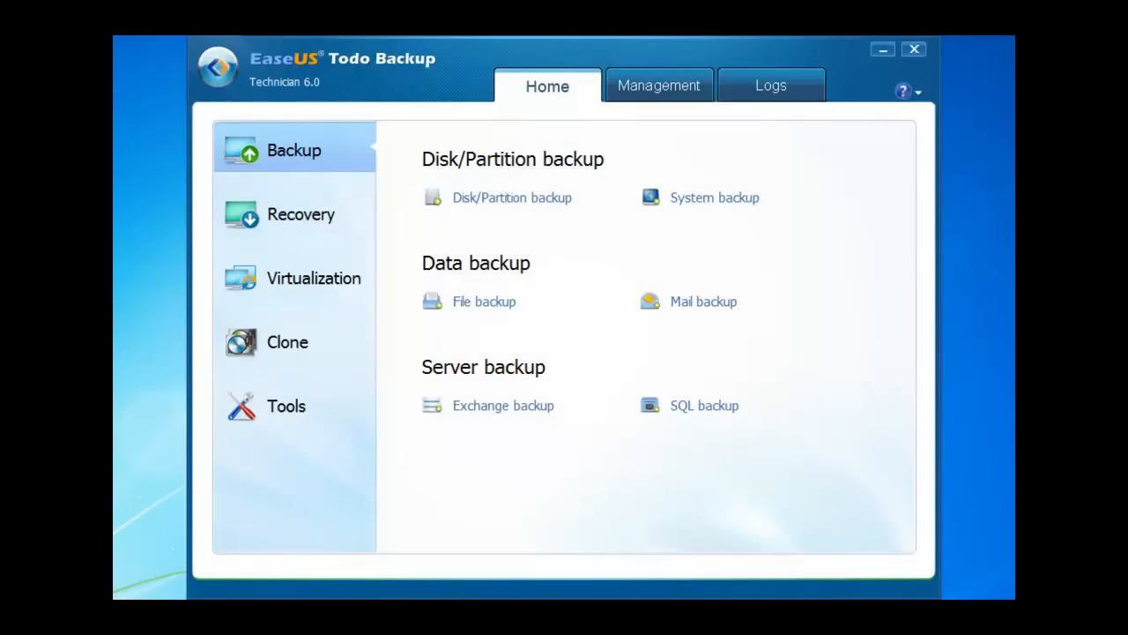
mouse_move(300, 215)
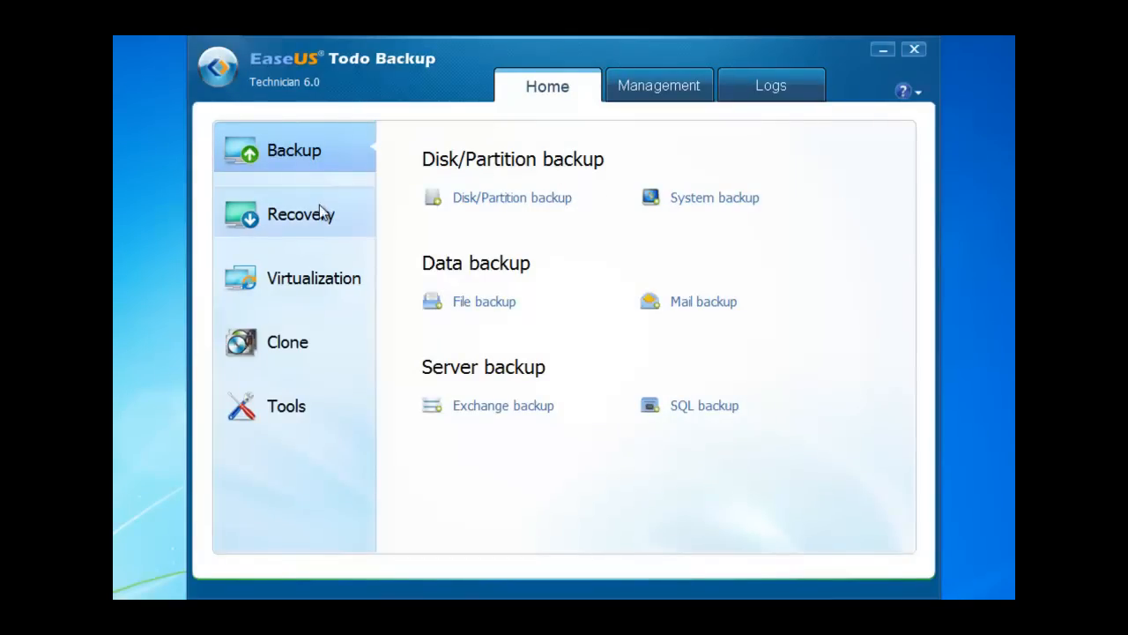
Start a new Partition clone task from the Clone section.
left_click(288, 342)
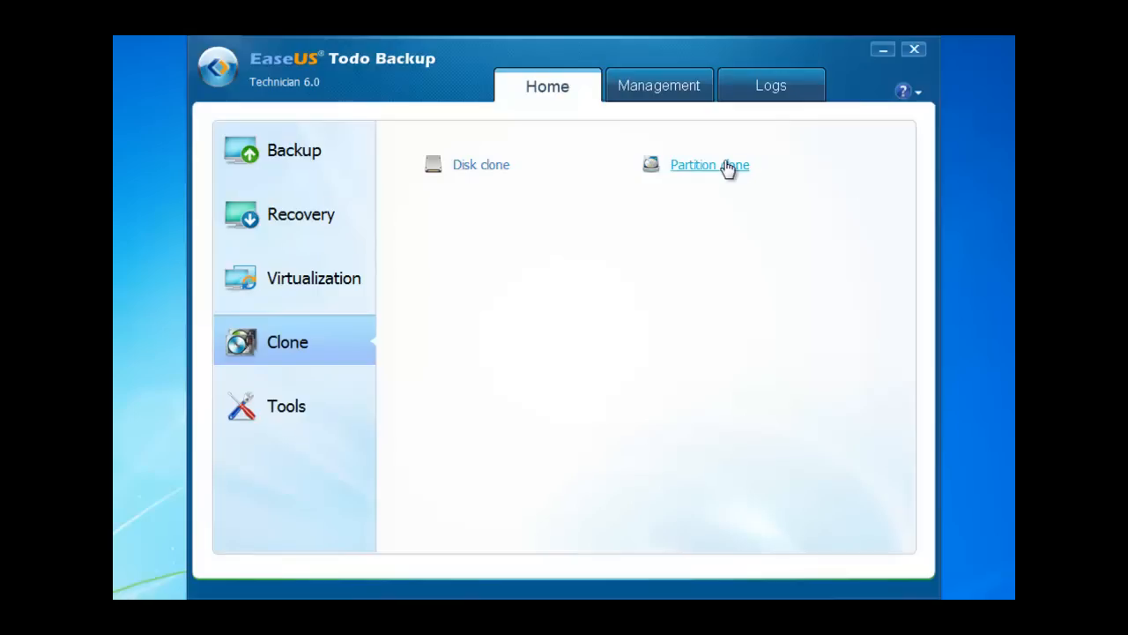
left_click(709, 165)
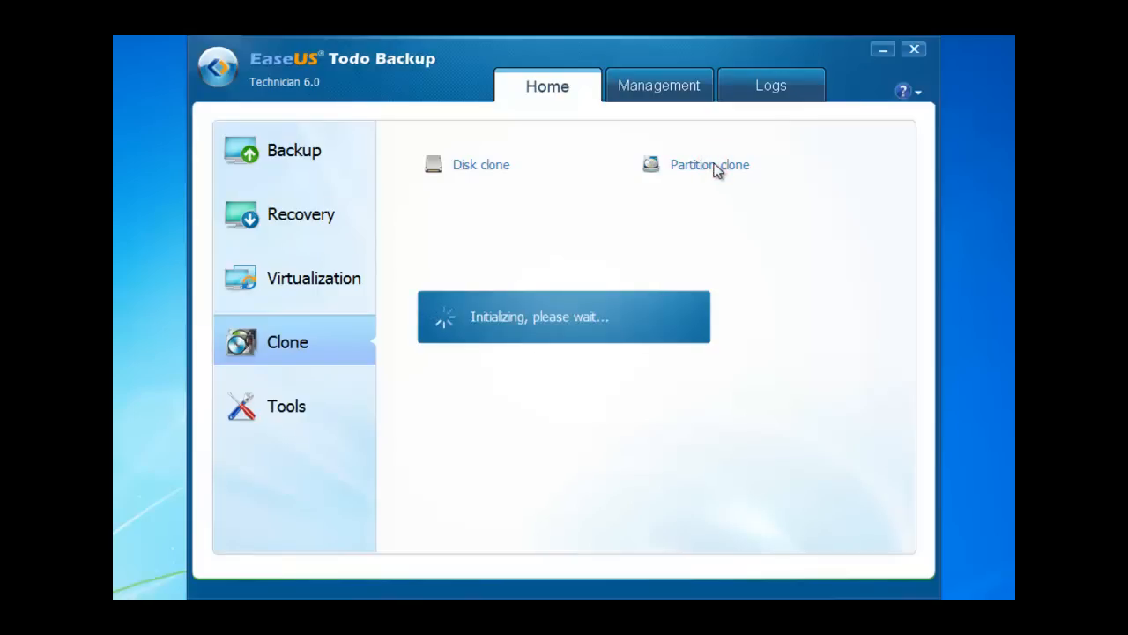
left_click(709, 165)
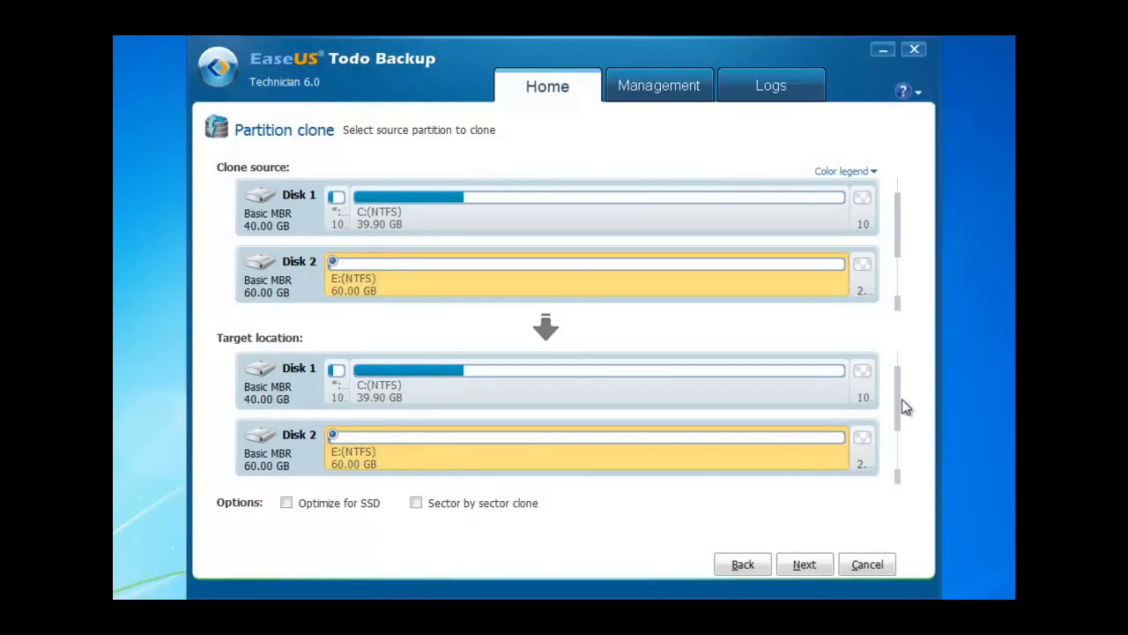
mouse_move(441, 462)
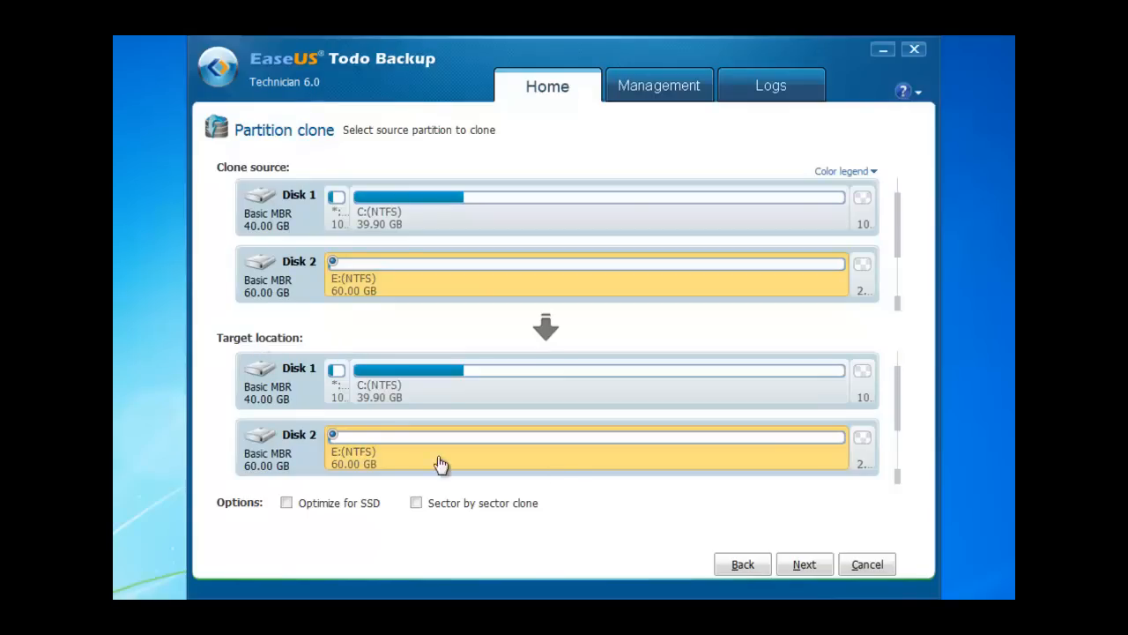
Choose Disk 3's unallocated space as target for E: and continue to the layout preview.
scroll("down", 3)
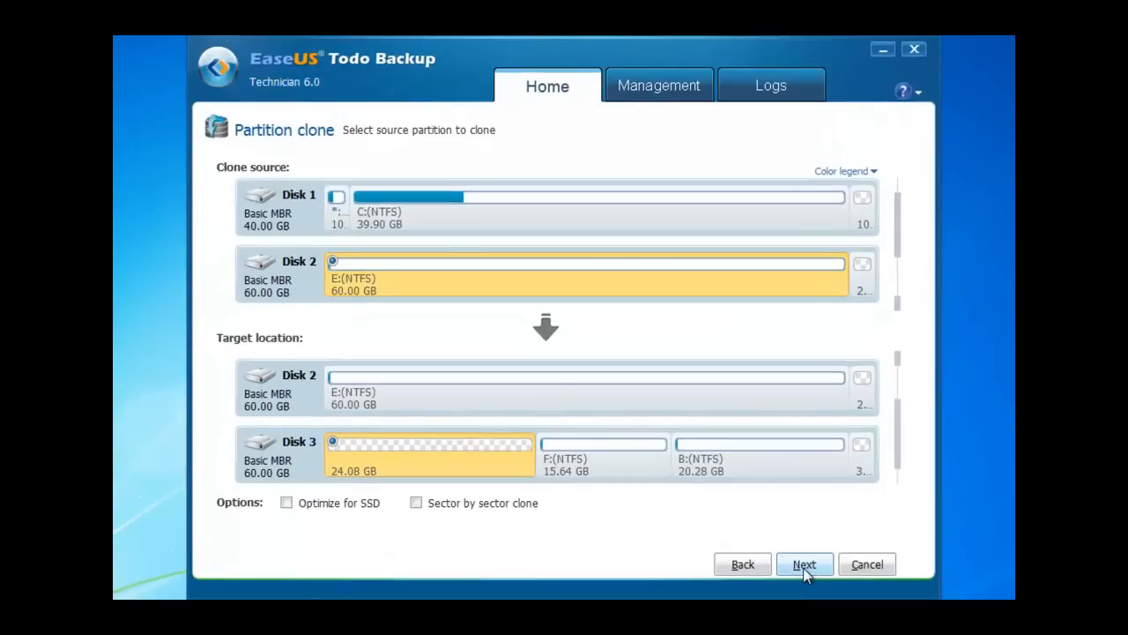
left_click(804, 564)
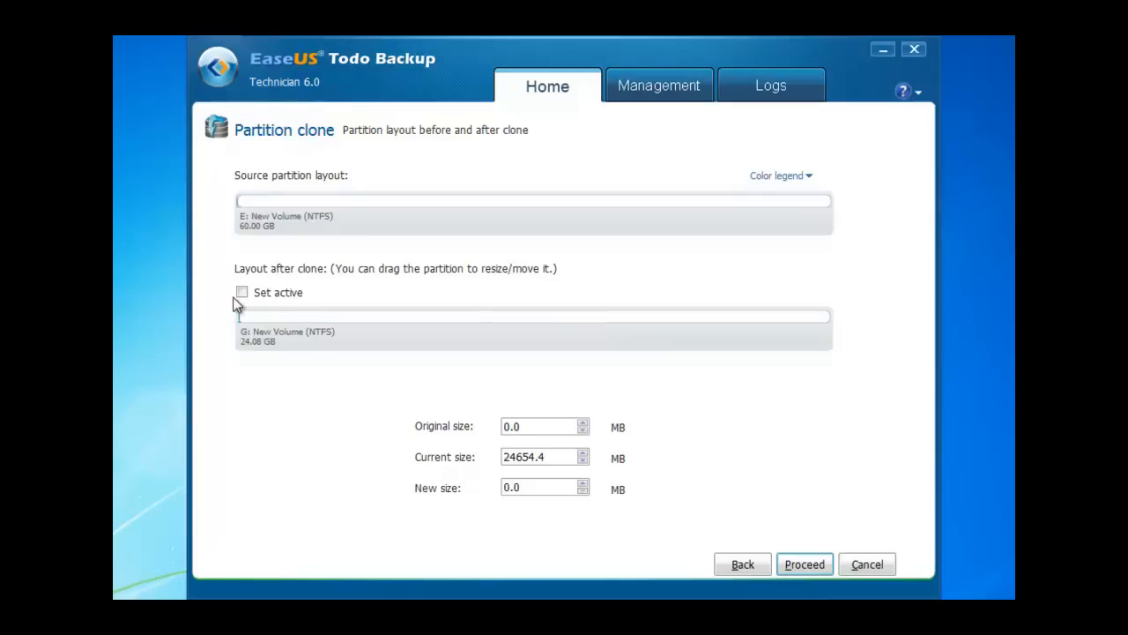
mouse_move(828, 316)
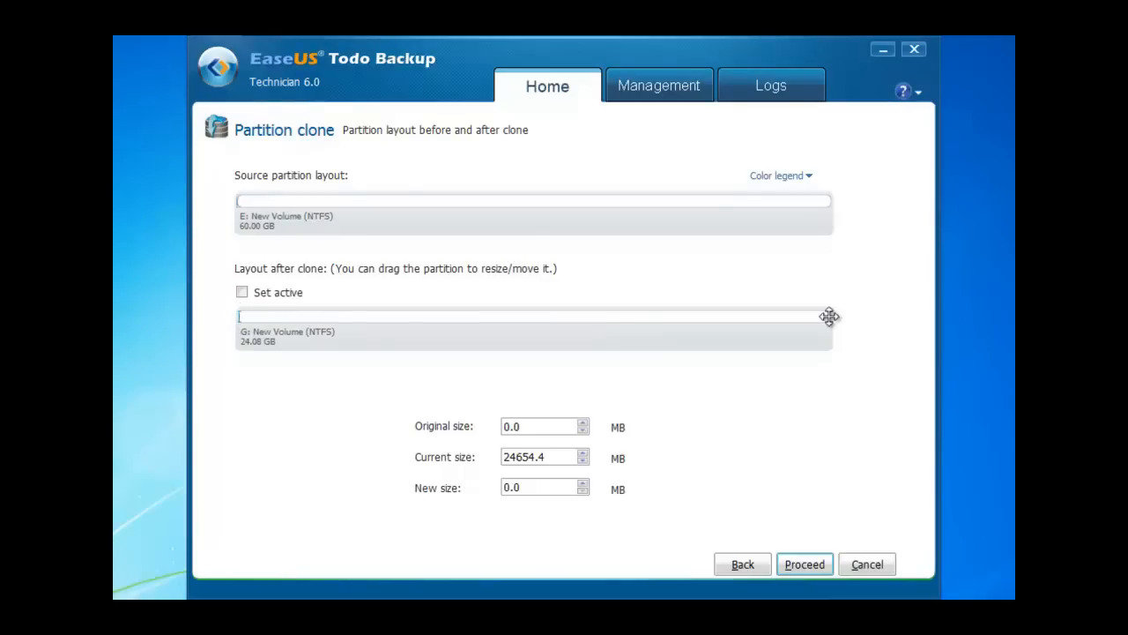
Resize the cloned partition to 9.55 GB placed after 14.60 GB of free space.
left_click_drag(828, 317, 527, 317)
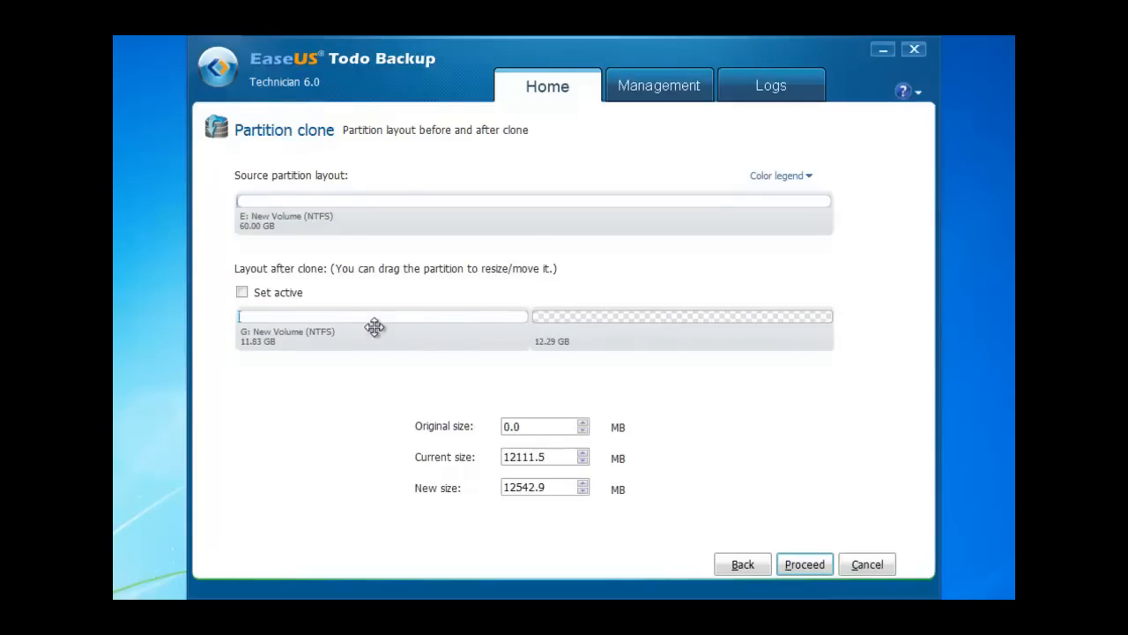
left_click_drag(379, 326, 537, 326)
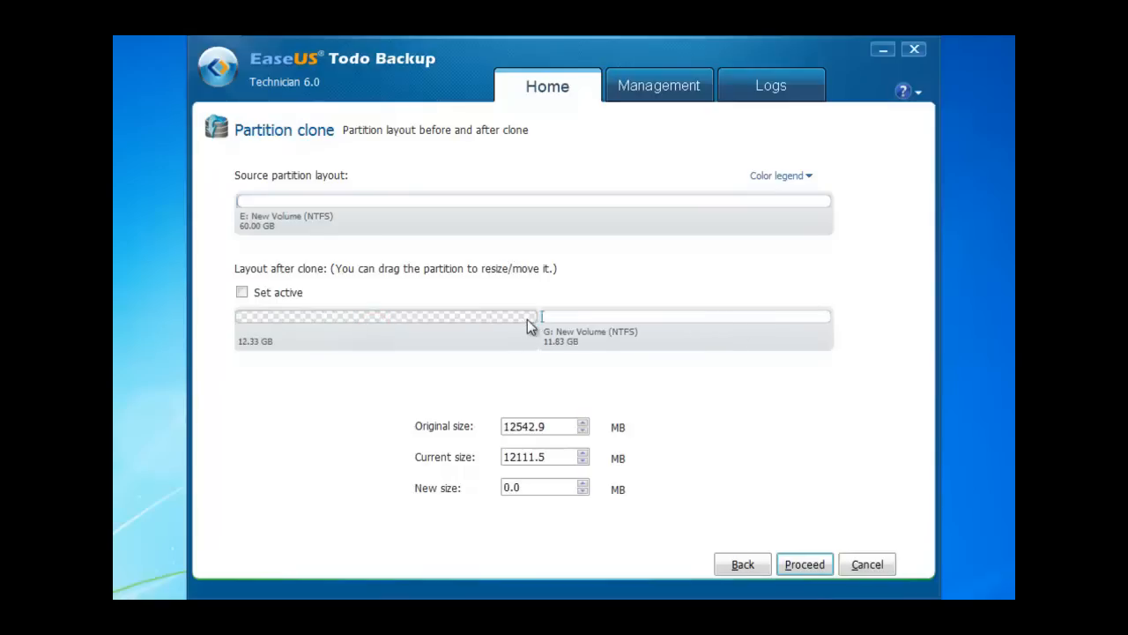
left_click_drag(532, 316, 597, 326)
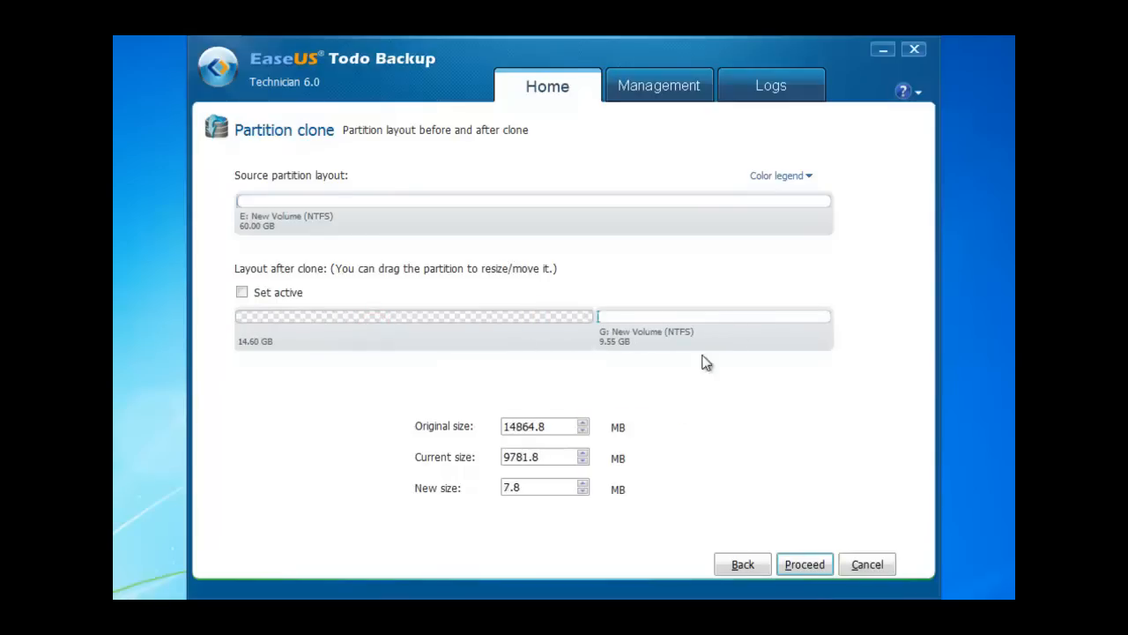
Proceed to begin cloning E: onto Disk 3.
left_click(804, 564)
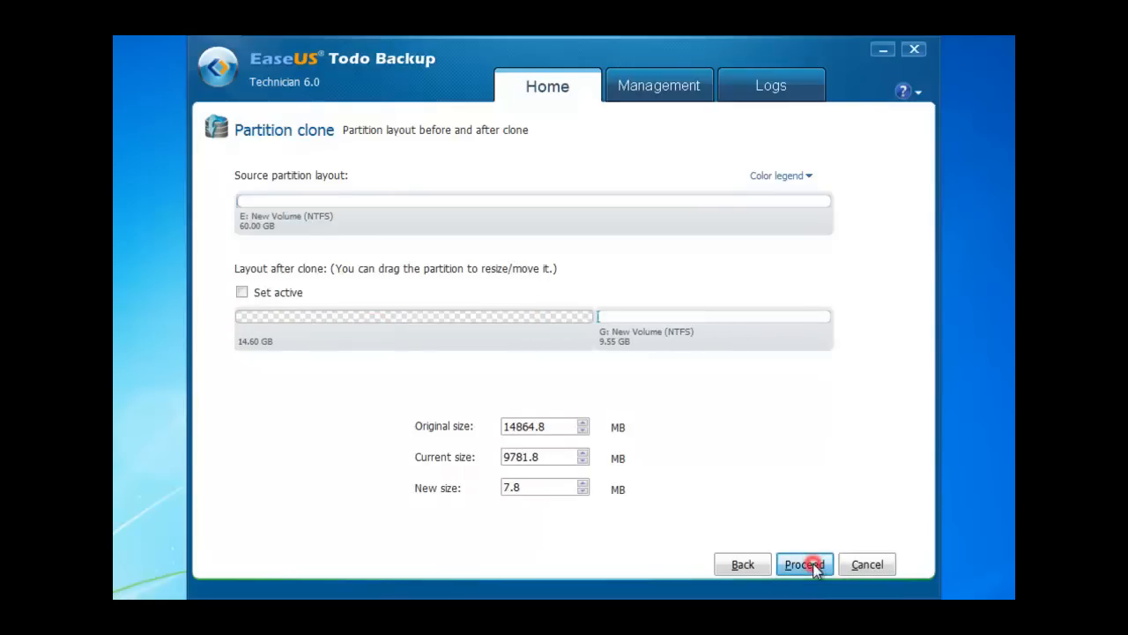
left_click(804, 564)
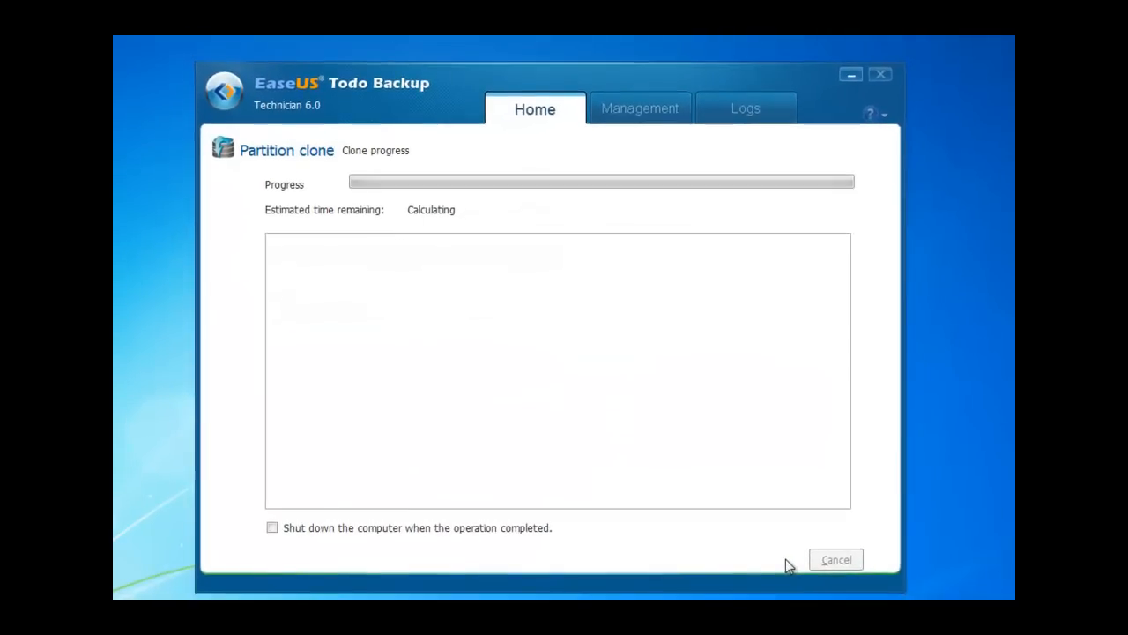